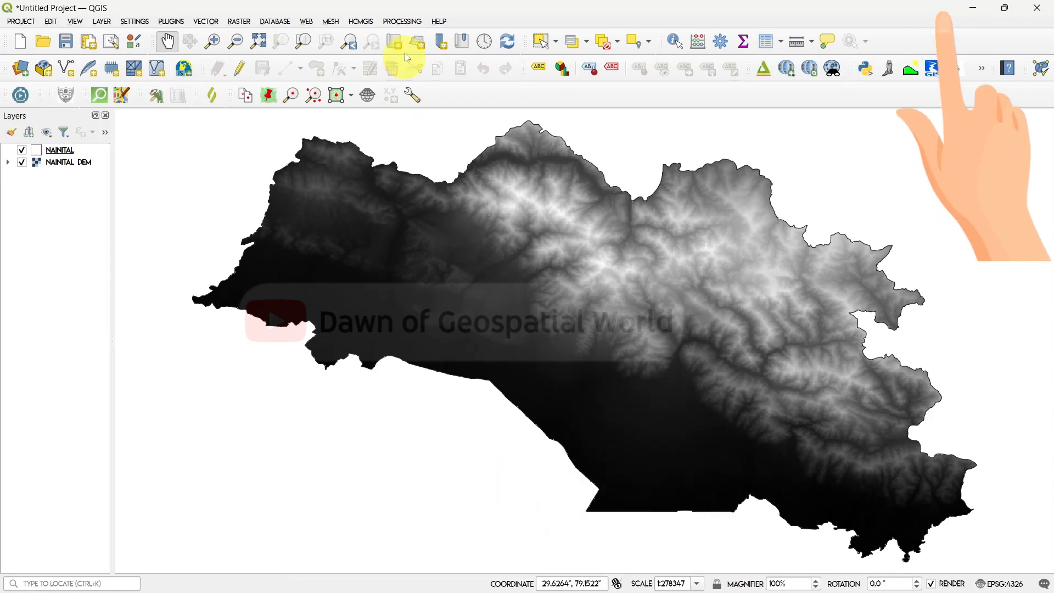
Search the Processing Toolbox for ROUGH and browse Raster > Analysis to find Roughness.
{"action": "left_click", "coordinate": [744, 41]}
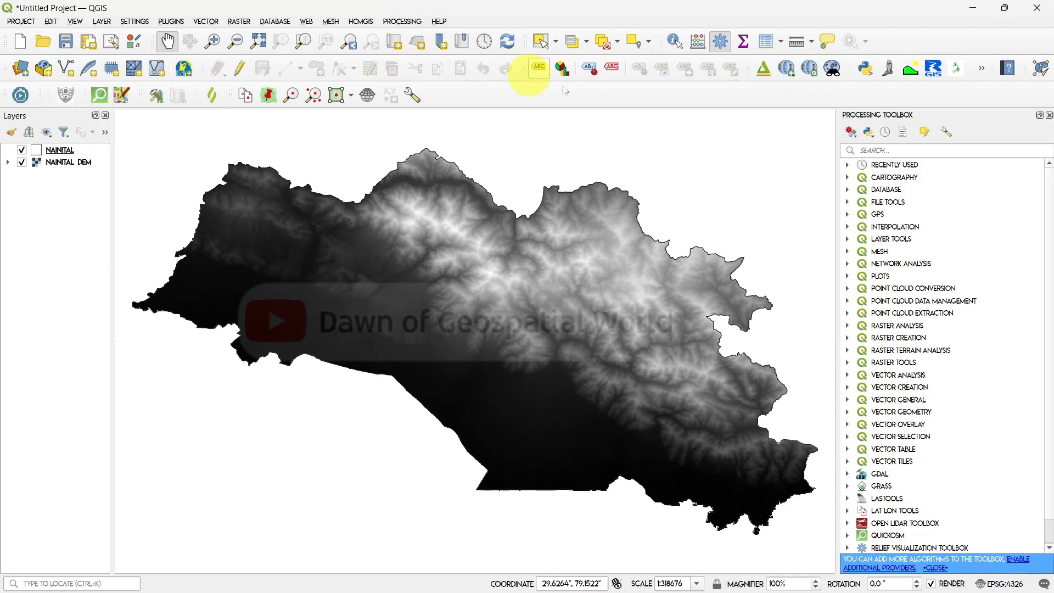
{"action": "type", "text": "ROUGH"}
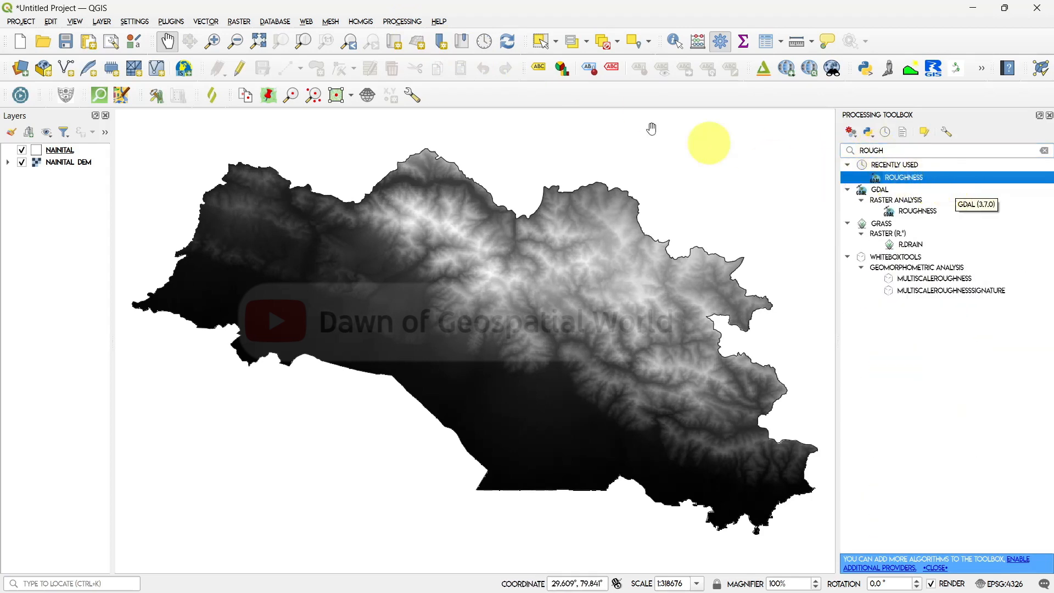
{"action": "left_click", "coordinate": [239, 21]}
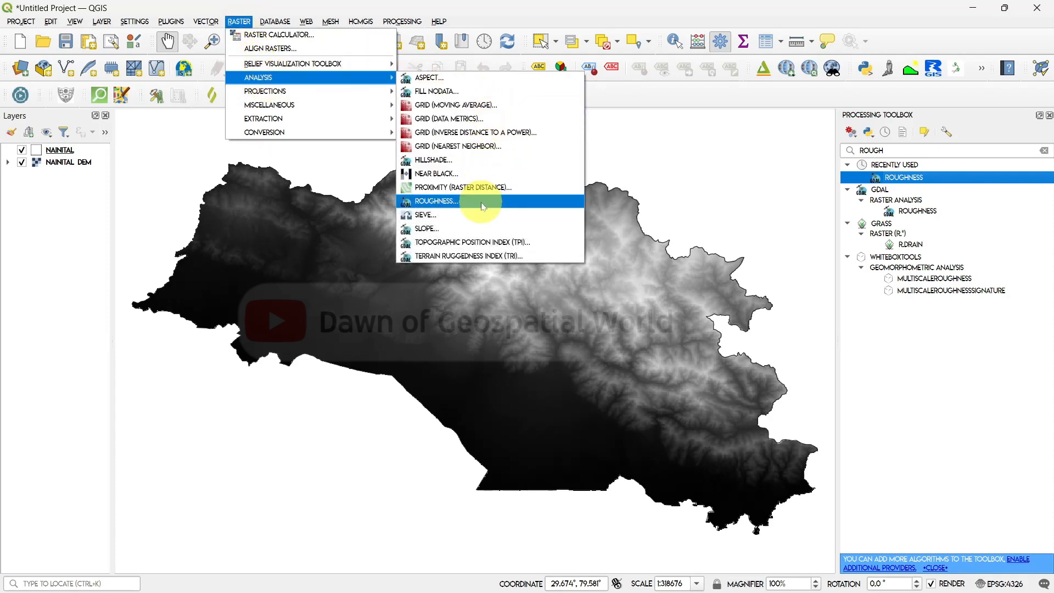
Run Roughness on NAINITAL DEM band 1, saving the result to file Roughness.tif as a new layer.
{"action": "left_click", "coordinate": [436, 201]}
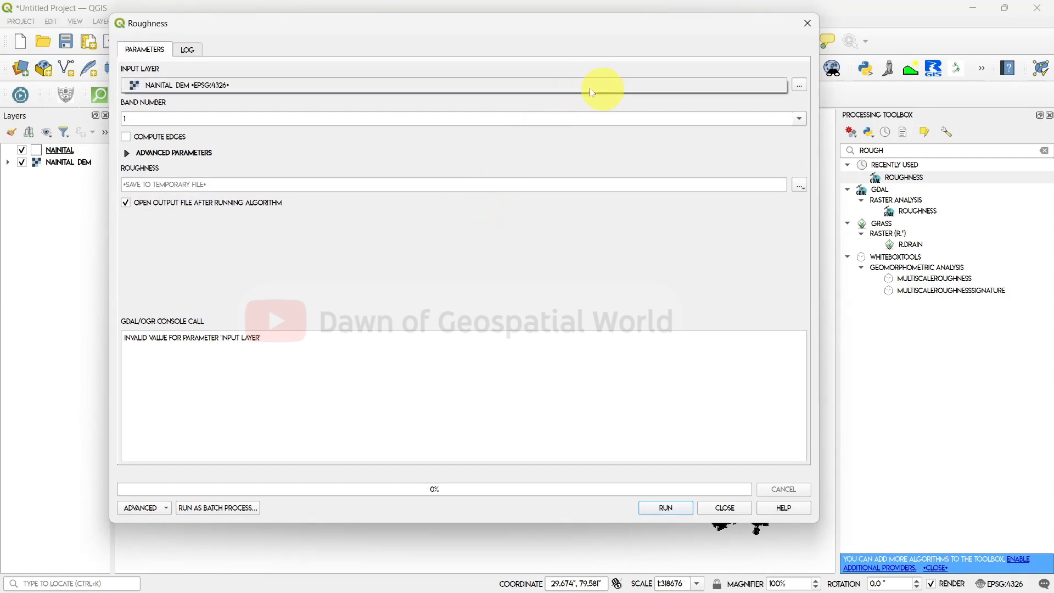
{"action": "left_click", "coordinate": [457, 85]}
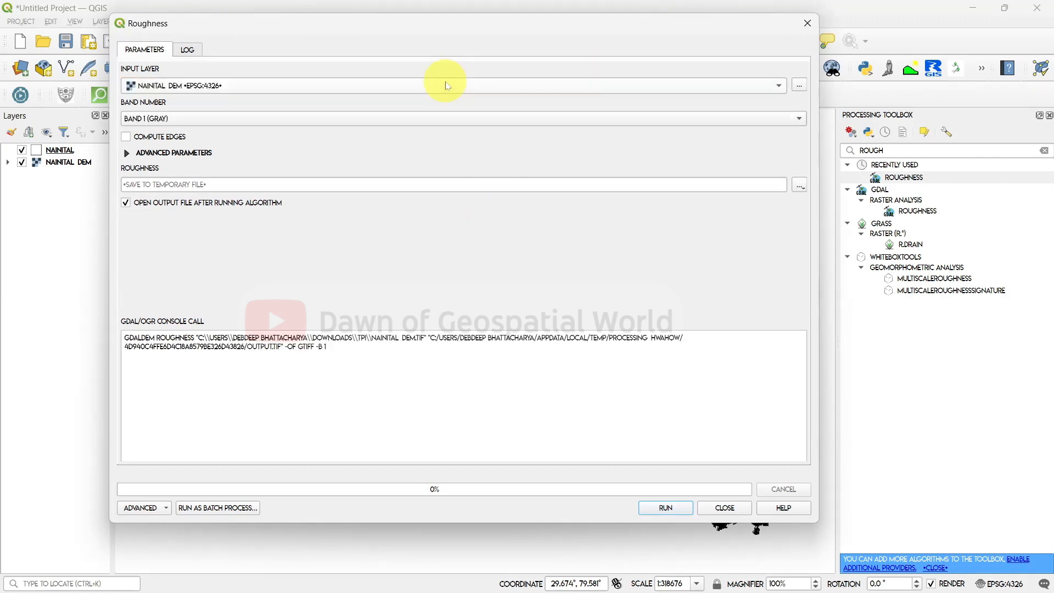
{"action": "left_click", "coordinate": [800, 185]}
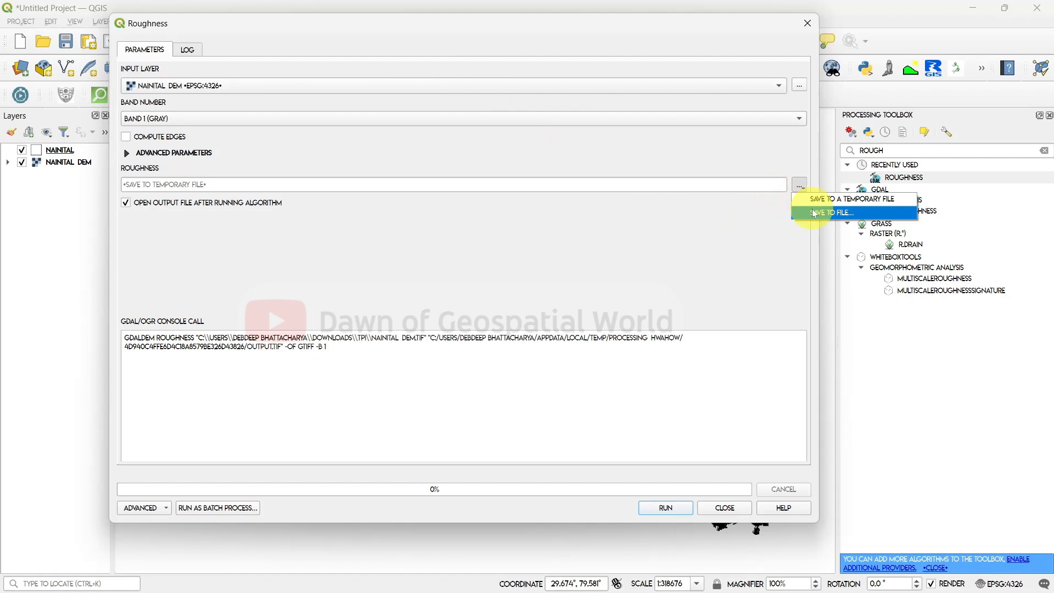
{"action": "left_click", "coordinate": [834, 212]}
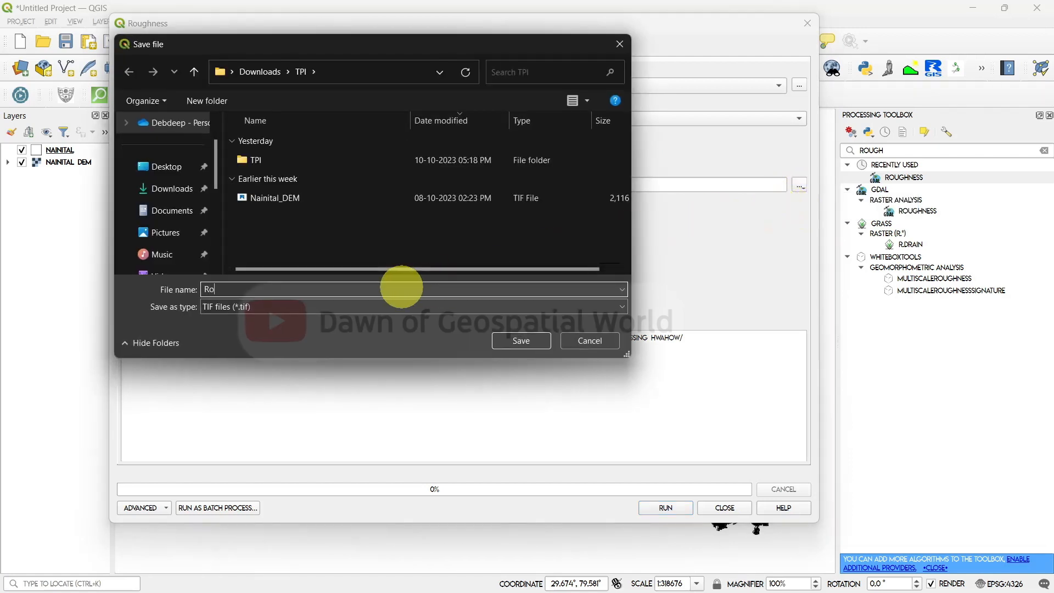
{"action": "left_click", "coordinate": [520, 340]}
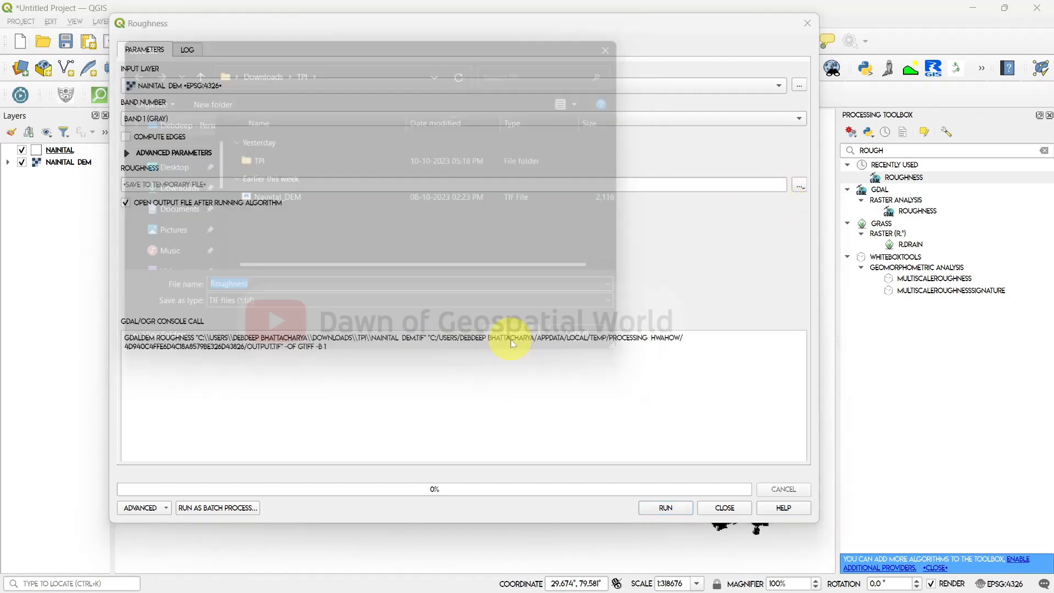
{"action": "left_click", "coordinate": [664, 507]}
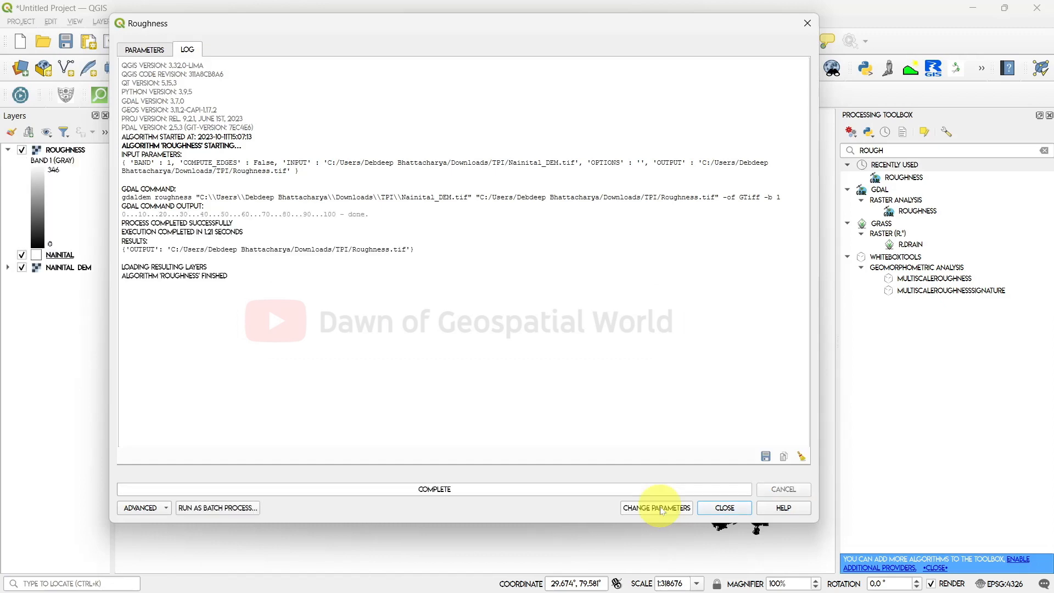
{"action": "left_click", "coordinate": [724, 507]}
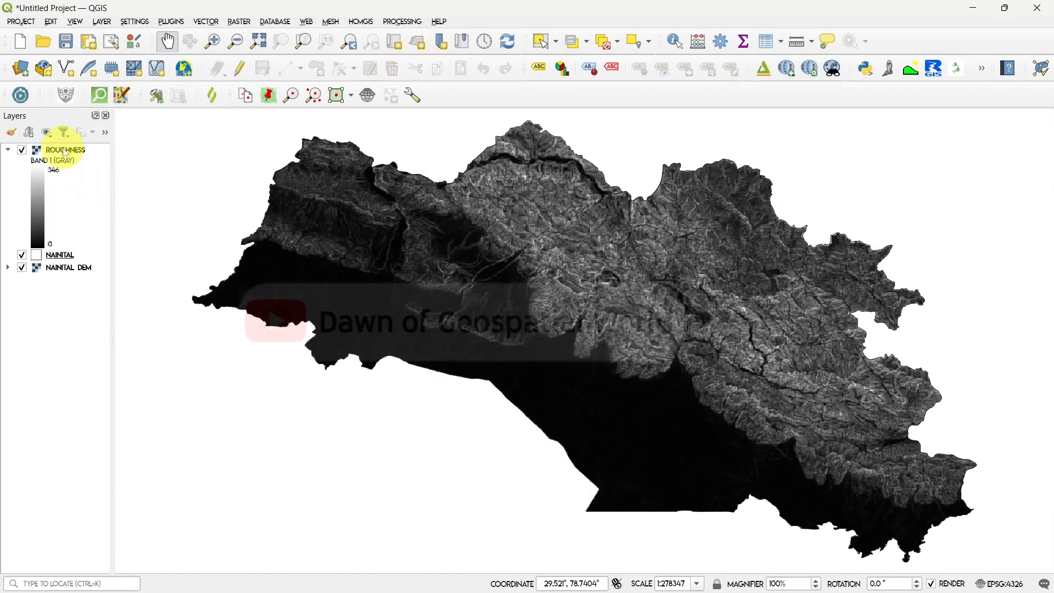
Apply an equal-interval pseudocolor spectral ramp to Roughness in its Symbology and inspect the map.
{"action": "right_click", "coordinate": [61, 149]}
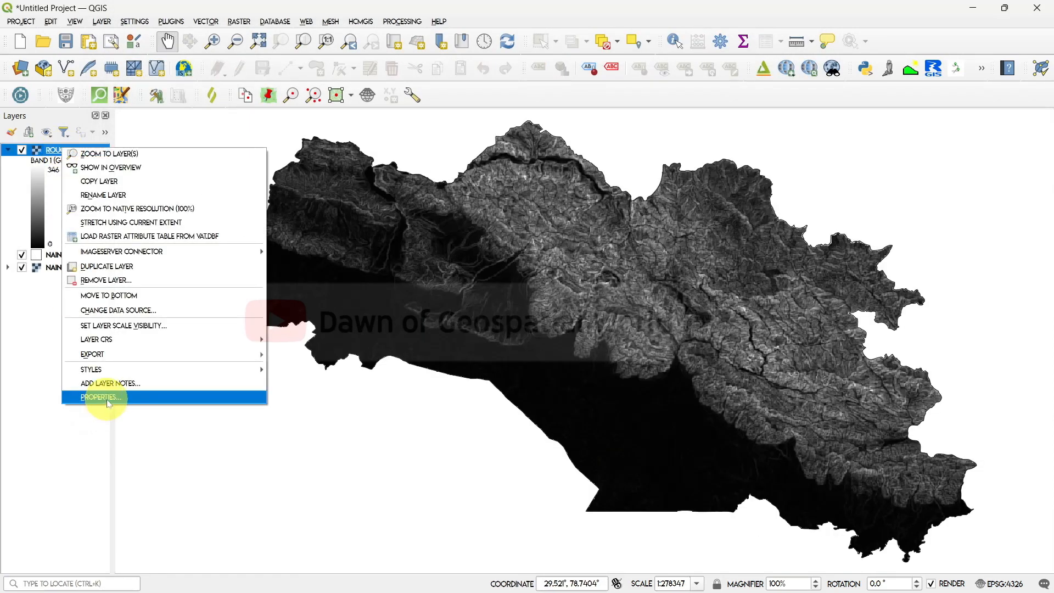
{"action": "left_click", "coordinate": [100, 396]}
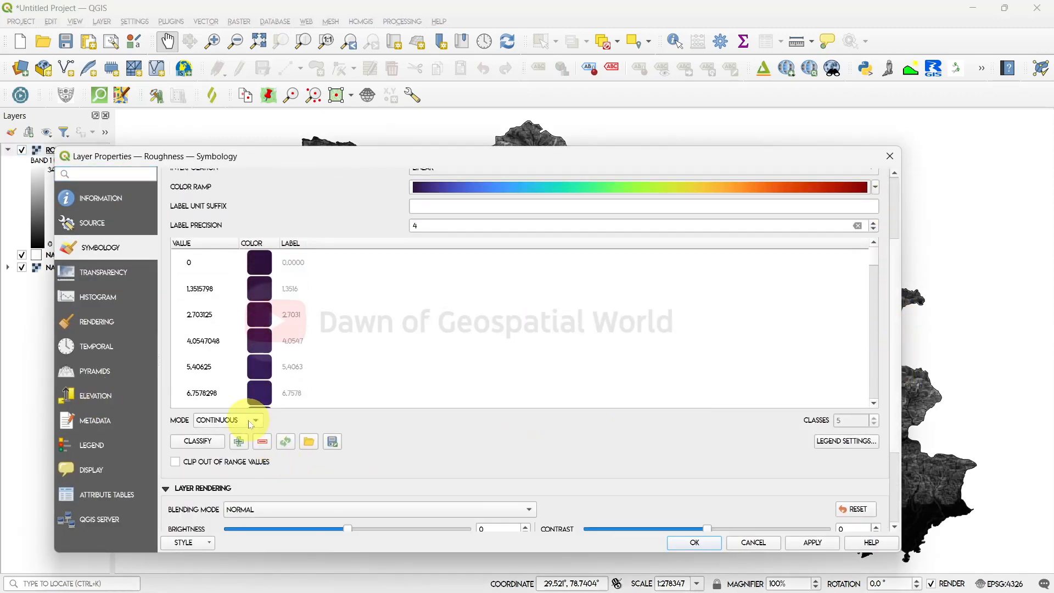
{"action": "left_click", "coordinate": [254, 419]}
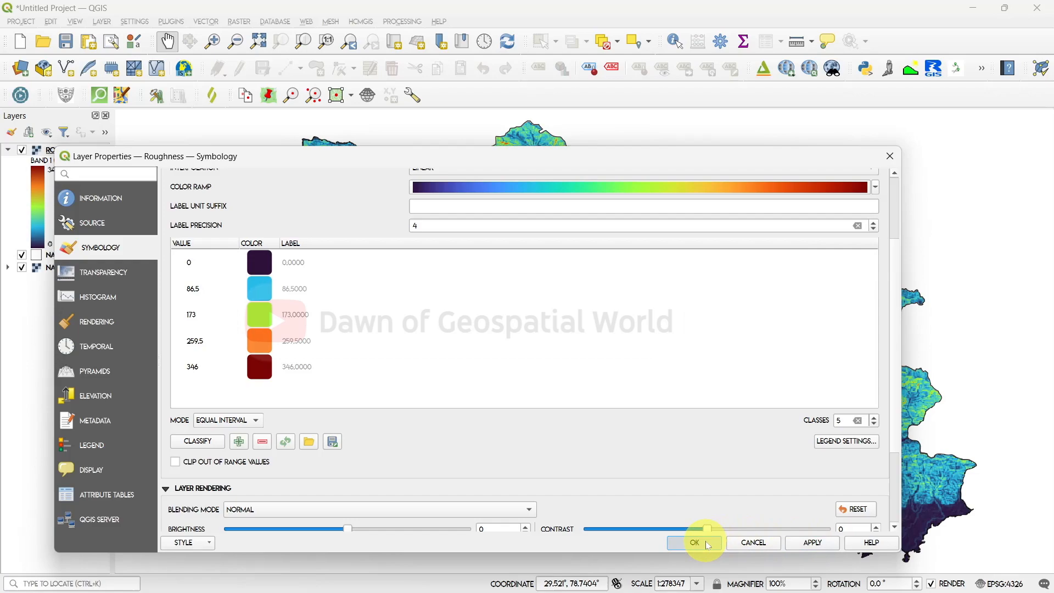
{"action": "left_click", "coordinate": [694, 542]}
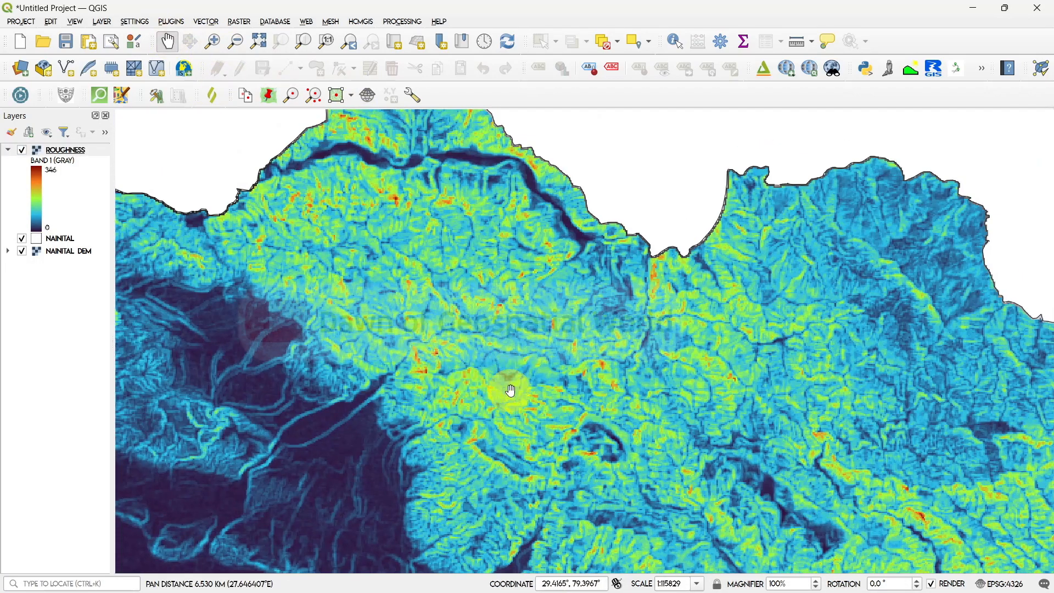
{"action": "left_click_drag", "start_coordinate": [511, 390], "coordinate": [414, 457]}
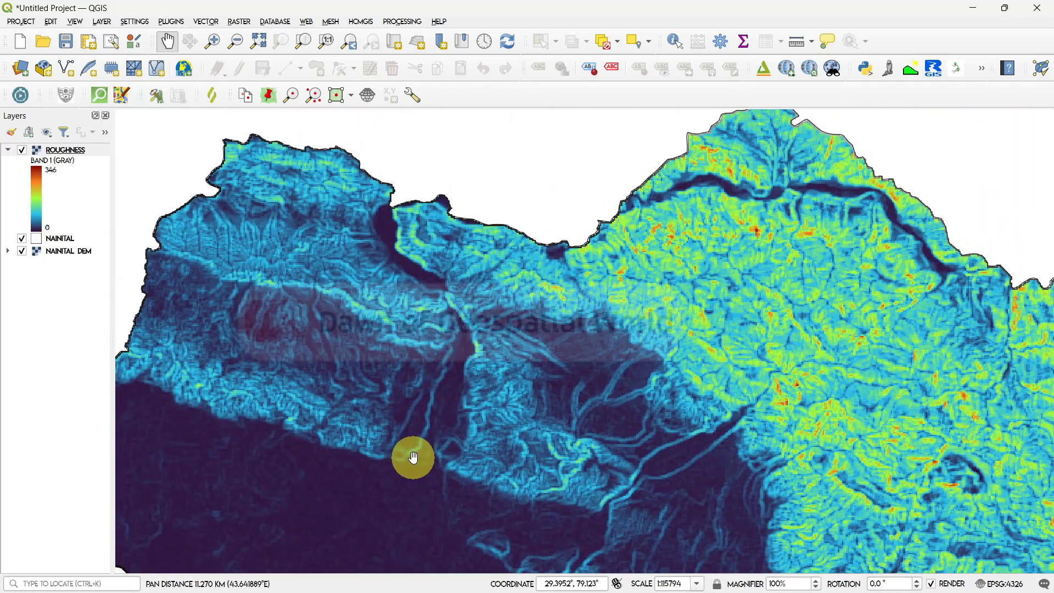
{"action": "left_click_drag", "start_coordinate": [413, 457], "coordinate": [488, 445]}
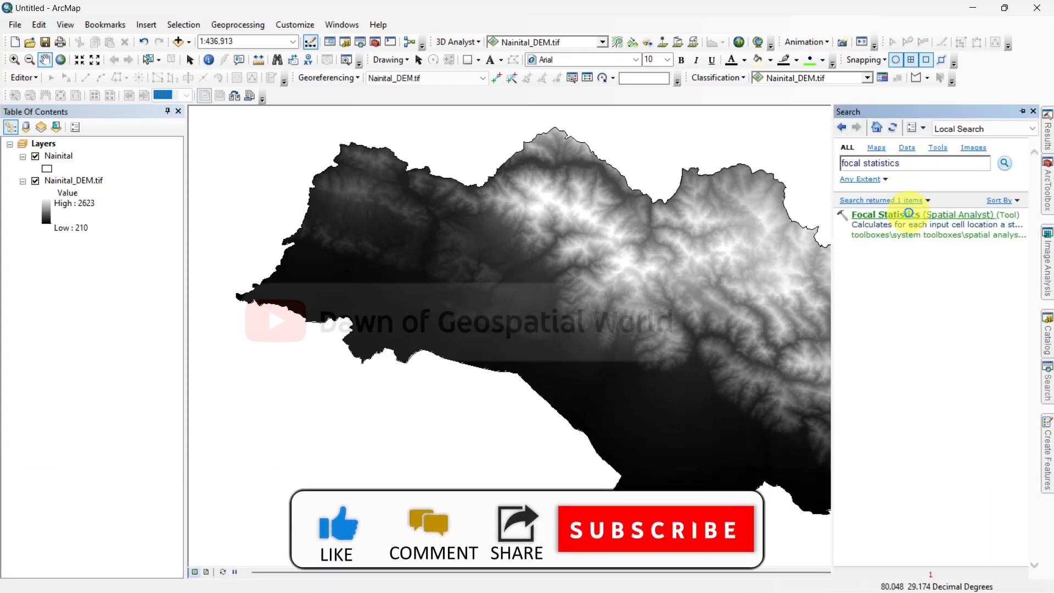
Run Focal Statistics on Nainital_DEM.tif with a 3×3 rectangle MEAN, output Default.gdb\Mean.
{"action": "double_click", "coordinate": [901, 214]}
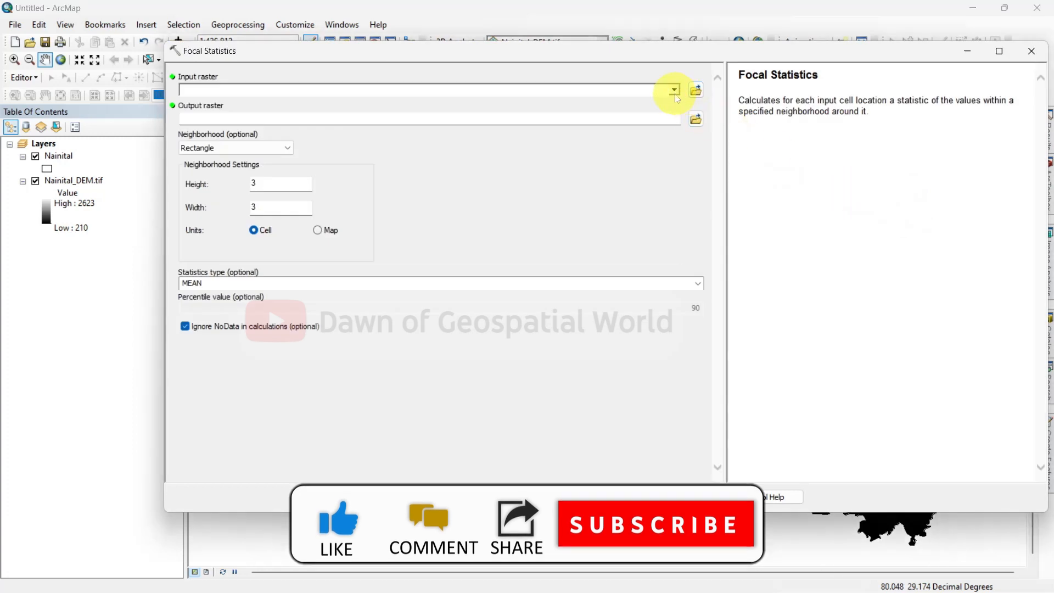
{"action": "left_click", "coordinate": [672, 89]}
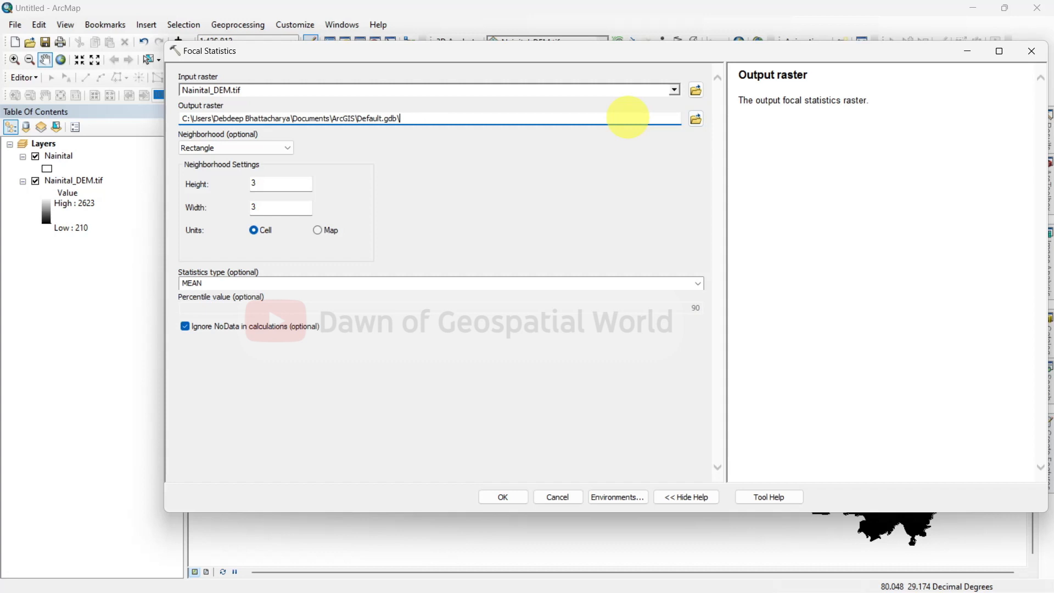
{"action": "type", "text": "Mean"}
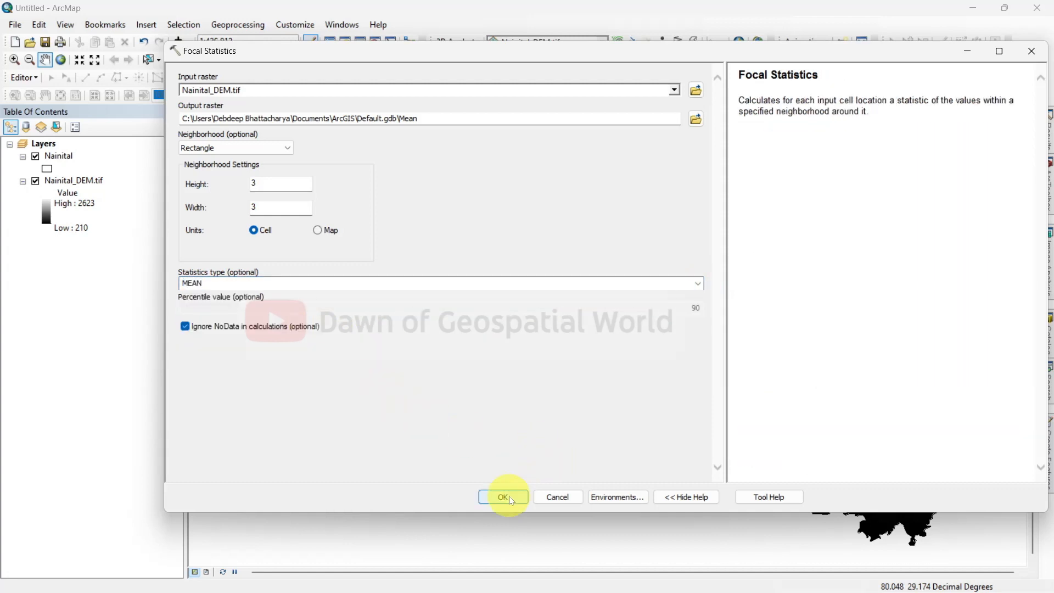
{"action": "left_click", "coordinate": [503, 497]}
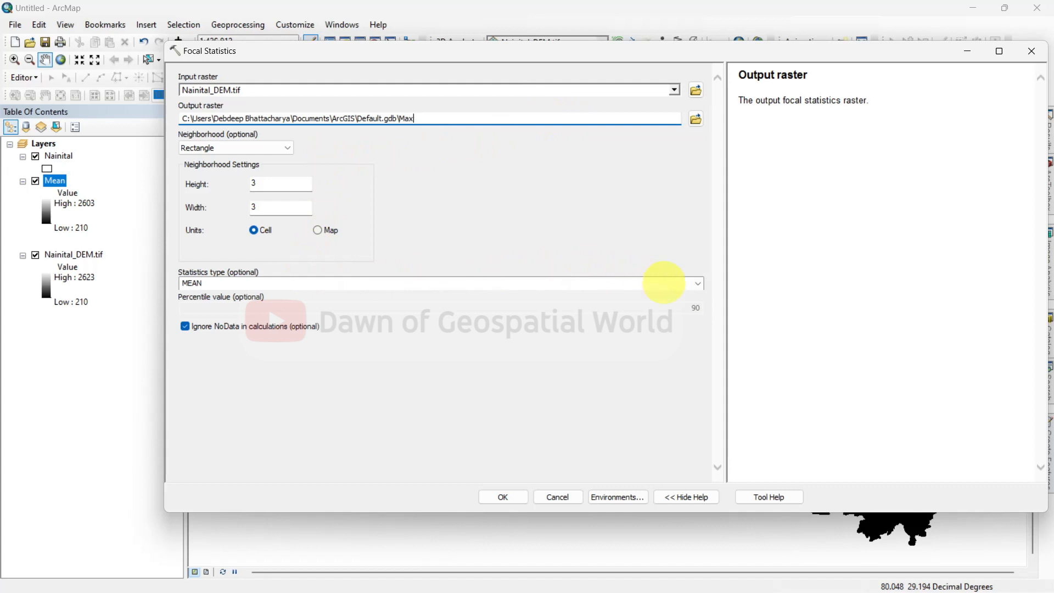
Set the statistic to MAXIMUM and create the Max focal statistics raster.
{"action": "left_click", "coordinate": [697, 282]}
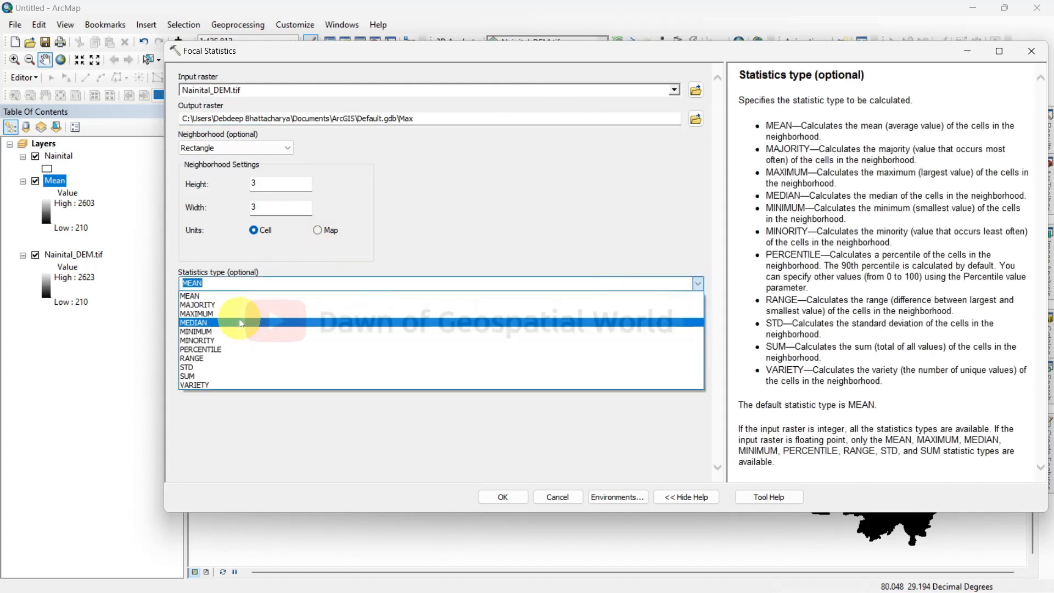
{"action": "left_click", "coordinate": [502, 496]}
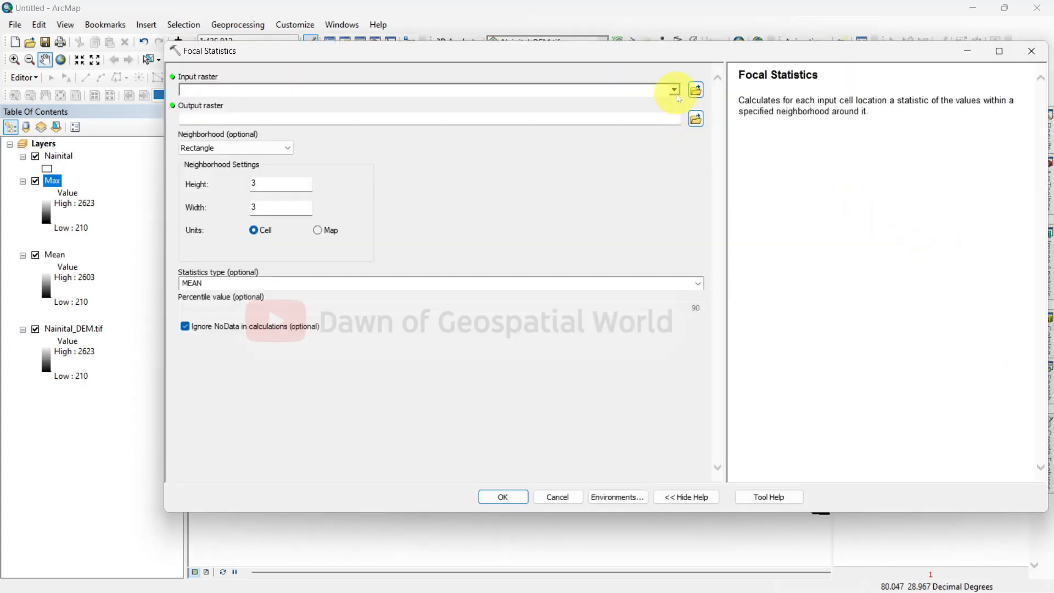
Run Focal Statistics on Nainital_DEM.tif with MINIMUM, output Default.gdb\Min.
{"action": "left_click", "coordinate": [673, 89]}
{"action": "type", "text": "C:\\Users\\Debdeep Bhattacharya\\Documents\\ArcGIS\\Default.gdb\\Min"}
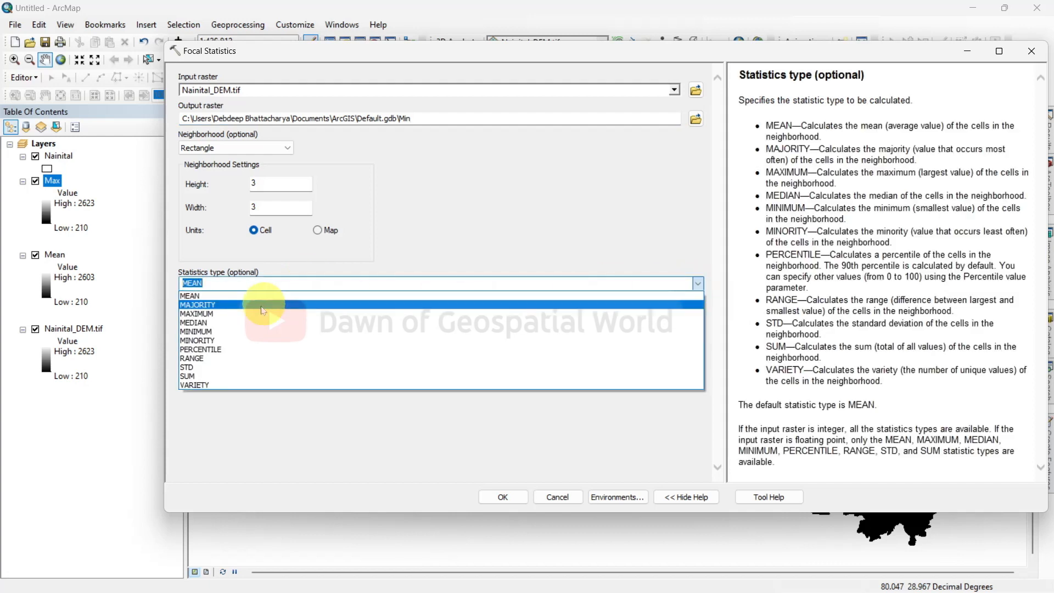
{"action": "left_click", "coordinate": [196, 330]}
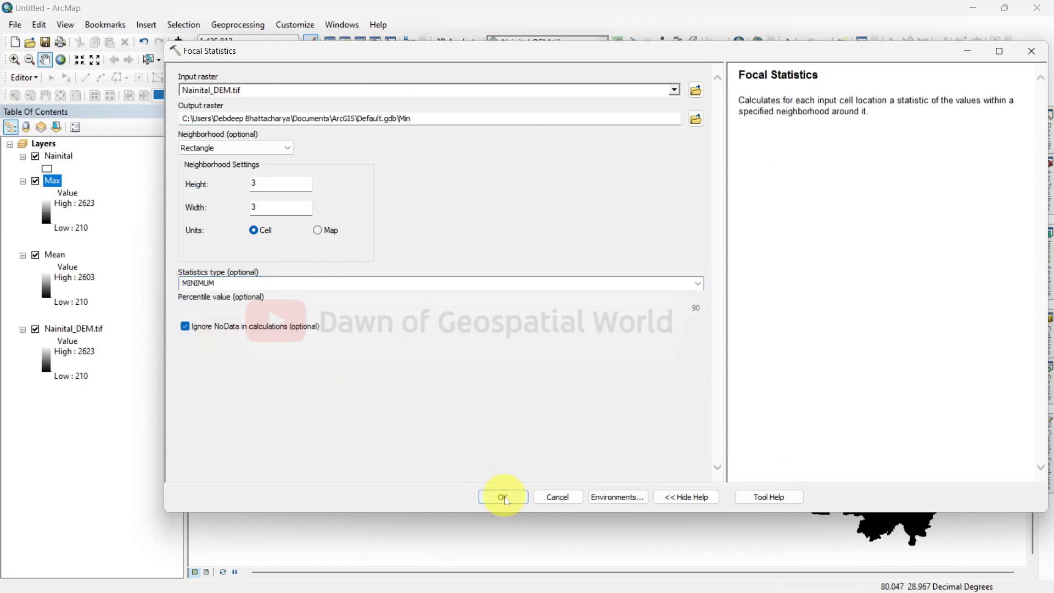
{"action": "left_click", "coordinate": [503, 496]}
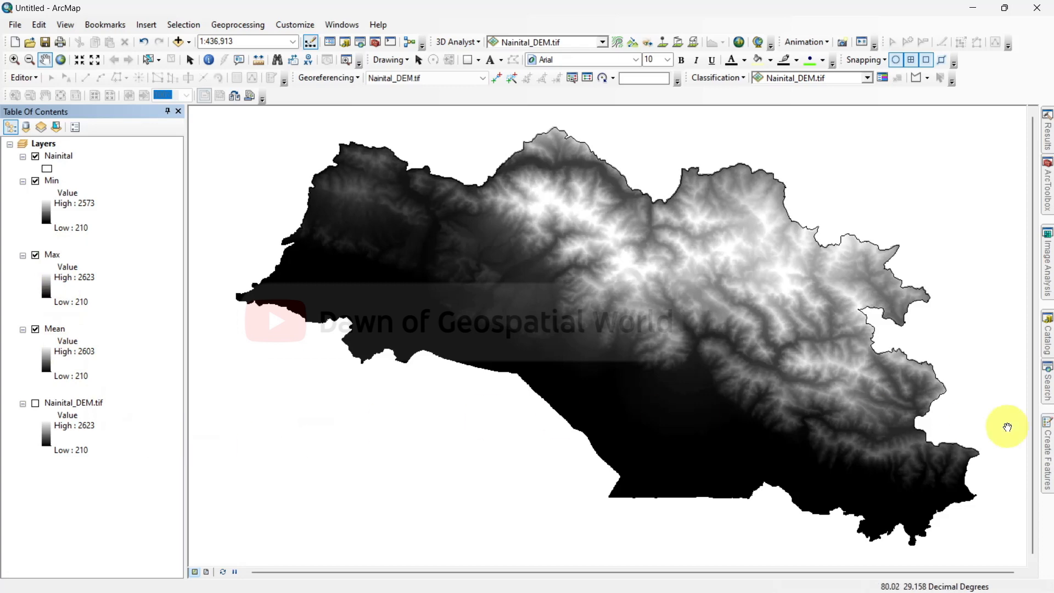
In Raster Calculator compute Float("Mean" - "Min") / Float("Max" - "Min") into Default.gdb\Roughness.
{"action": "type", "text": "raster calcu"}
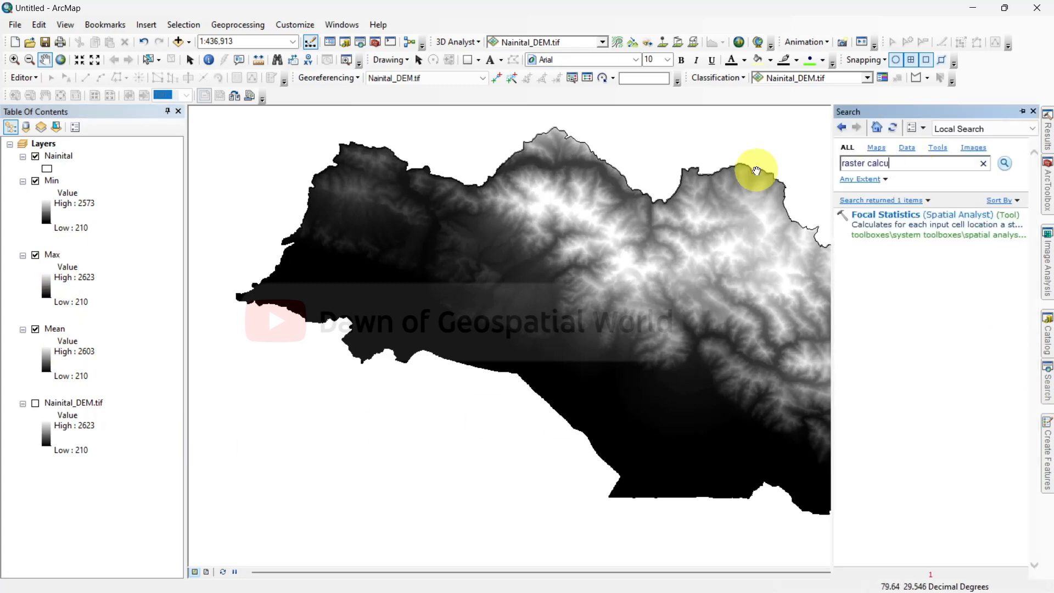
{"action": "left_click", "coordinate": [885, 214]}
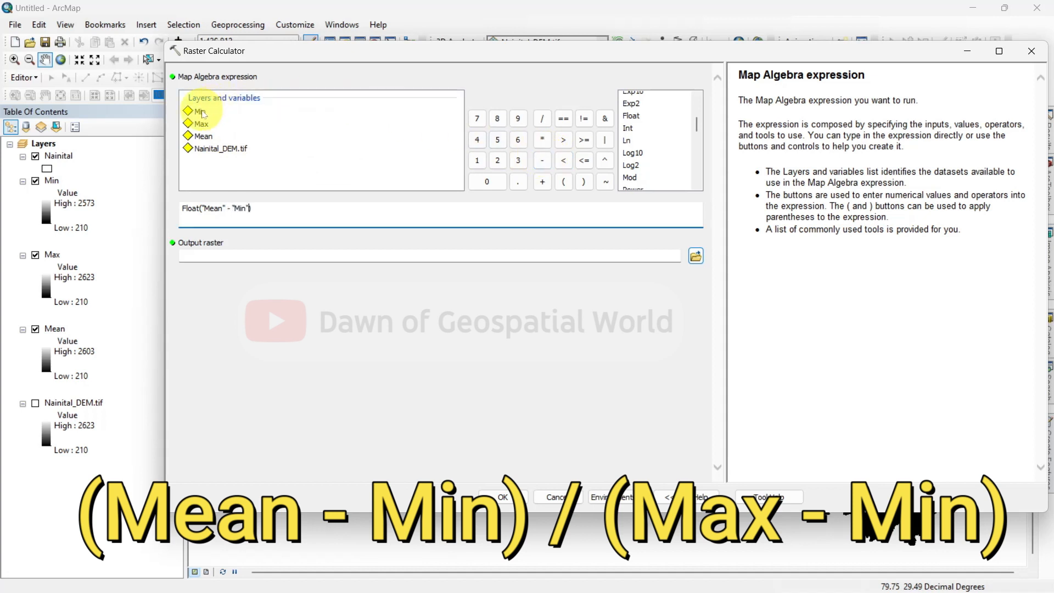
{"action": "left_click", "coordinate": [541, 119]}
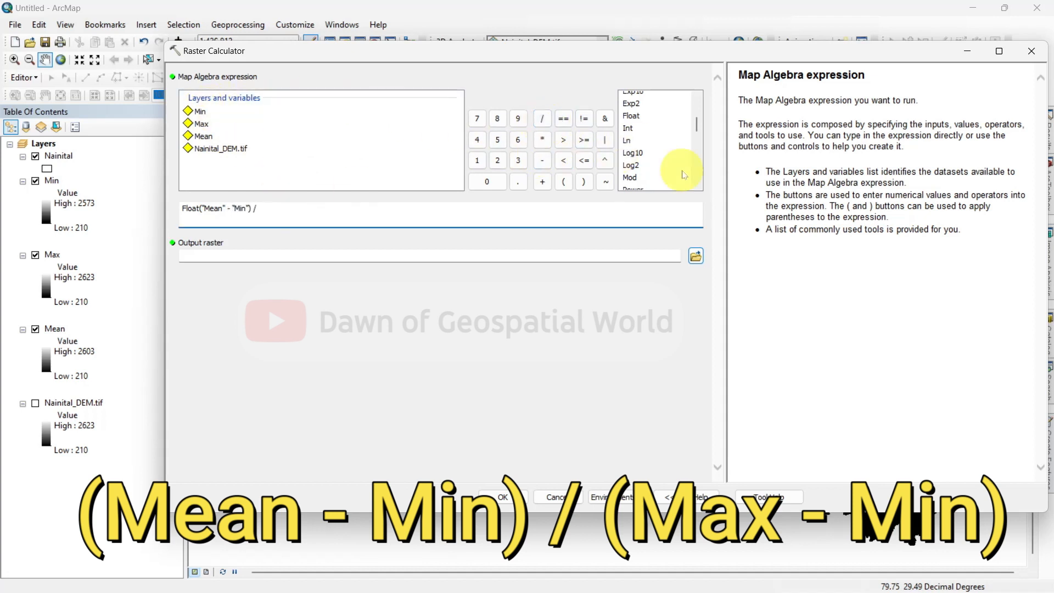
{"action": "double_click", "coordinate": [202, 124]}
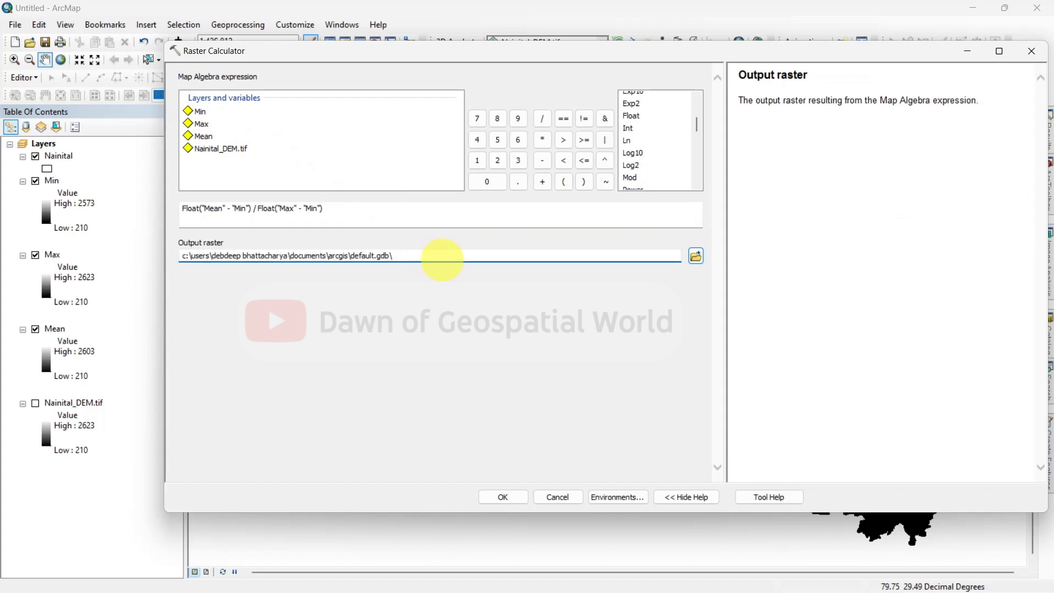
{"action": "type", "text": "Roughness"}
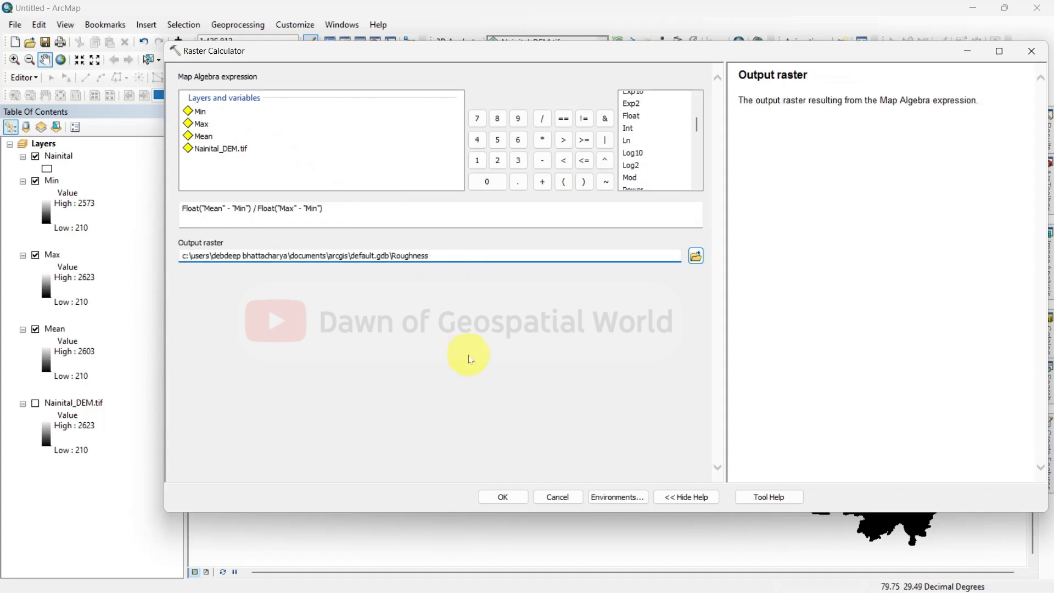
{"action": "left_click", "coordinate": [502, 496]}
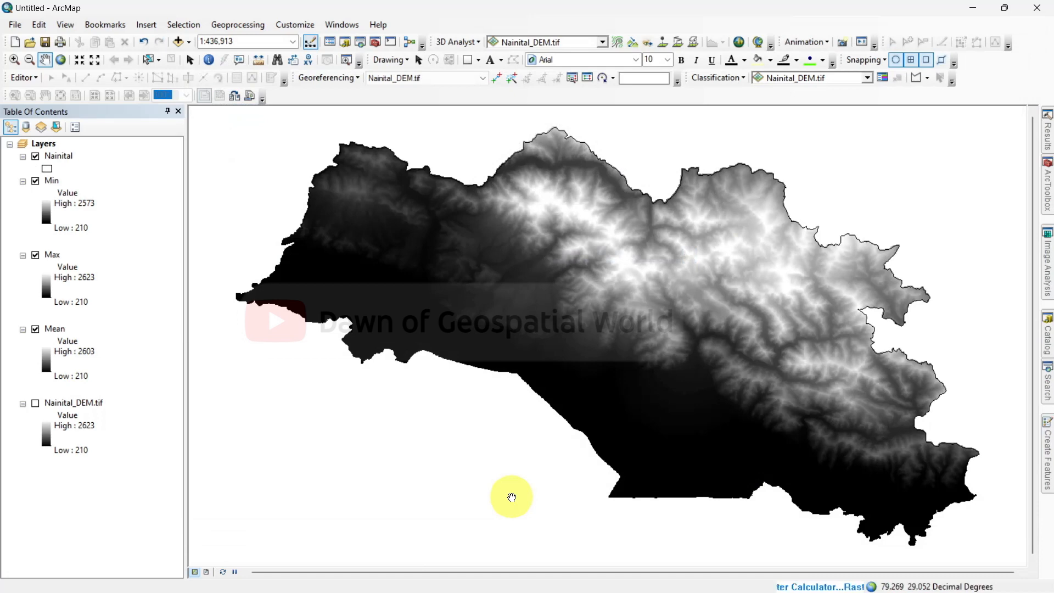
Set a stretched green-yellow-red colour ramp in the Roughness layer's Symbology.
{"action": "right_click", "coordinate": [64, 180]}
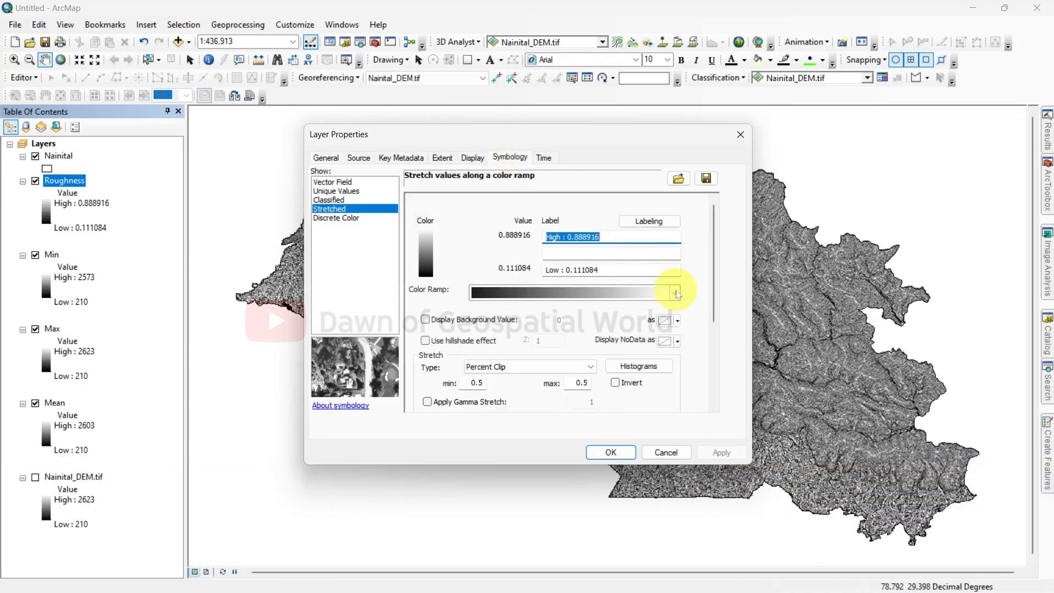
{"action": "left_click", "coordinate": [675, 292]}
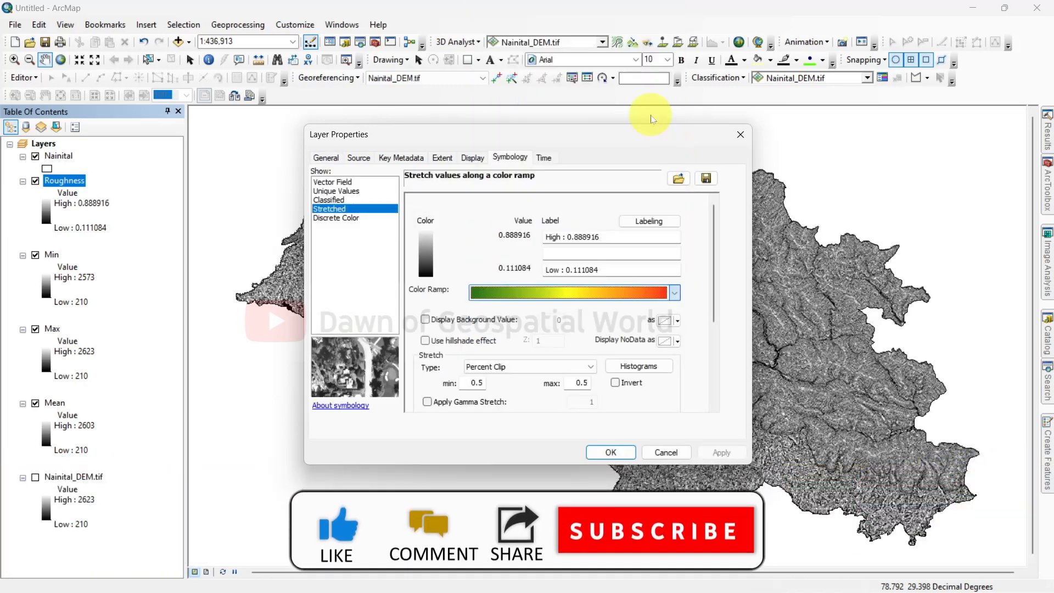